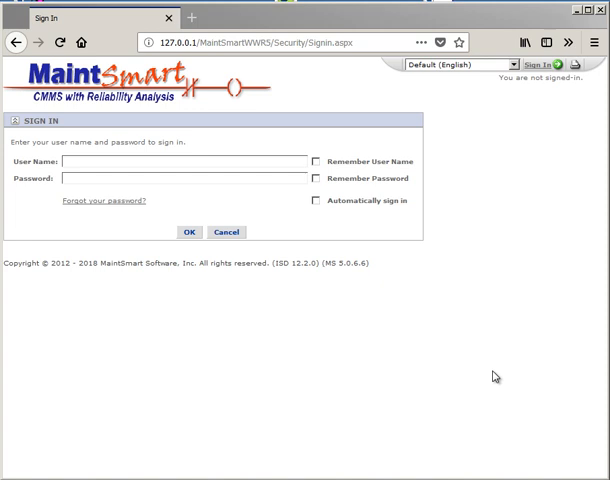
mouse_move(259, 393)
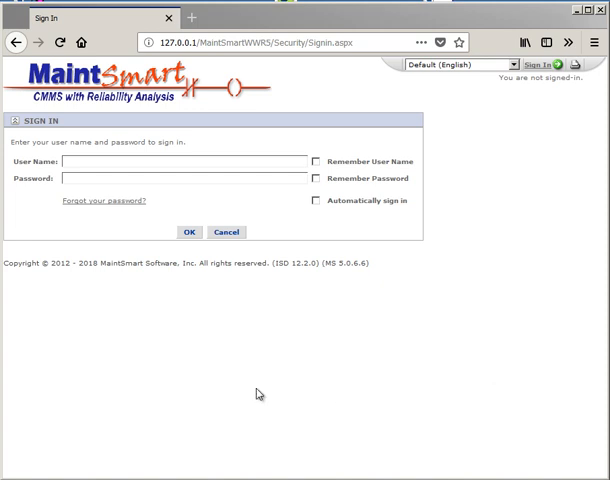
- Sign in with the saved user name to reach the Sacramento plant selection page
click(180, 161)
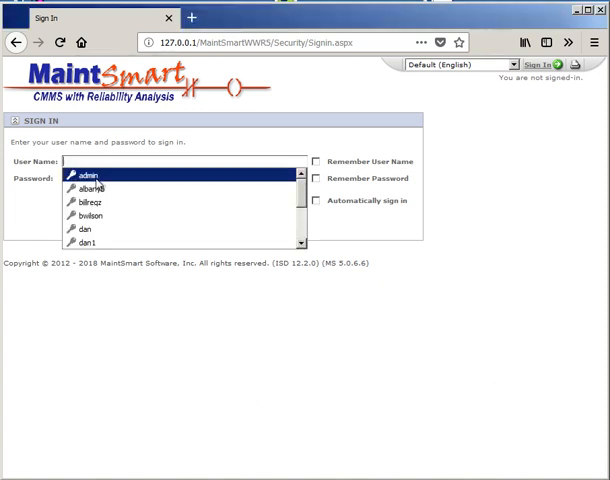
click(86, 174)
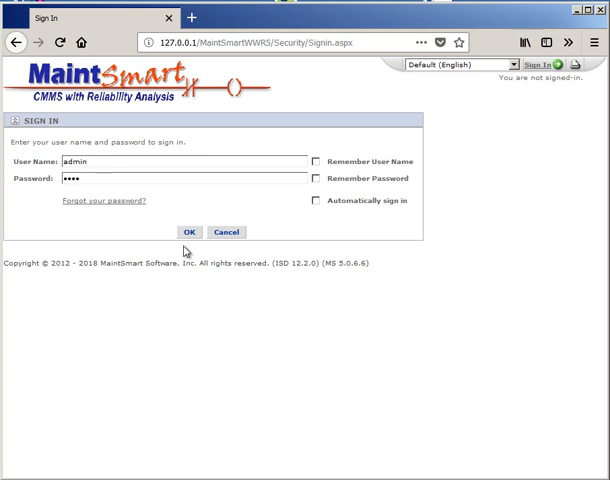
click(189, 232)
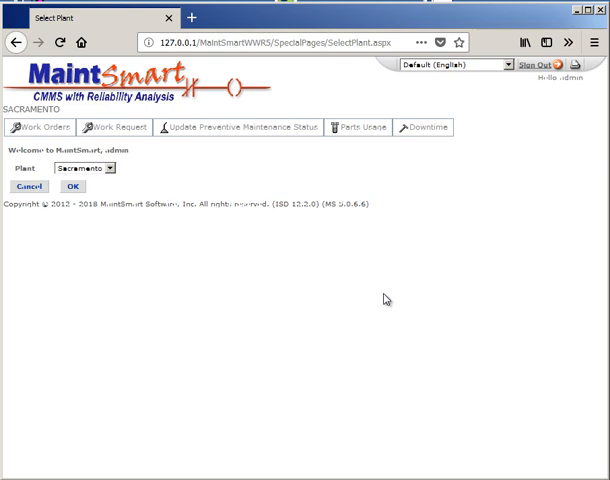
mouse_move(213, 197)
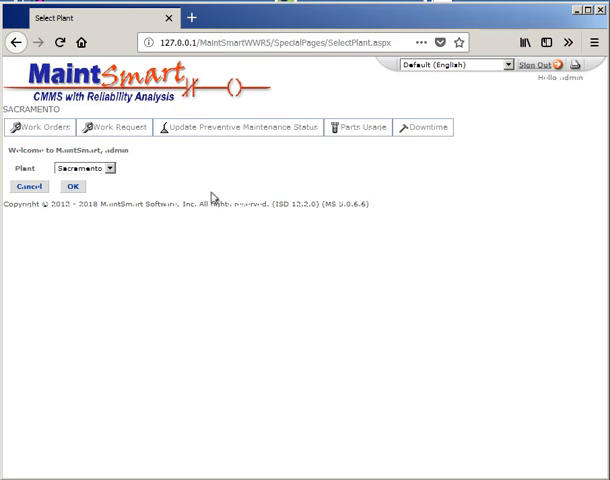
- Glance at the Downtime options, then go to the Sacramento Work Orders list
click(426, 127)
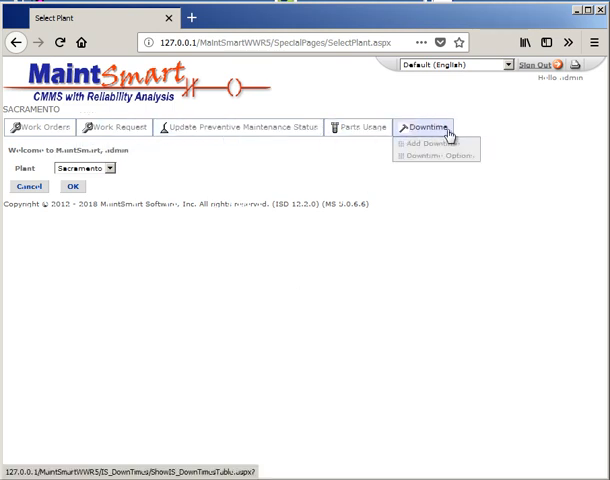
click(255, 349)
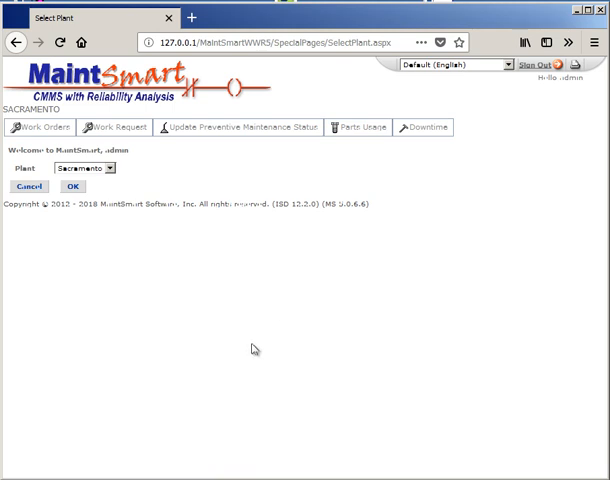
mouse_move(233, 353)
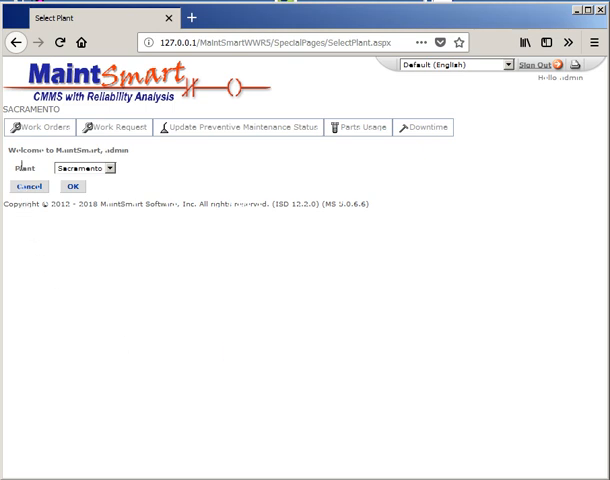
click(40, 127)
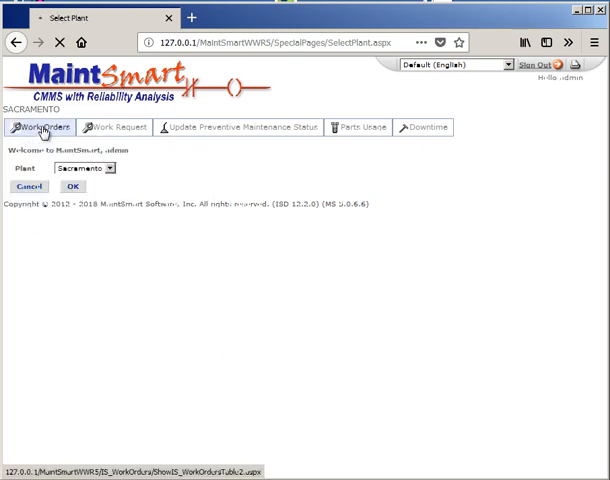
- Tick work order 280 and scroll through the 16-page work orders grid
click(71, 186)
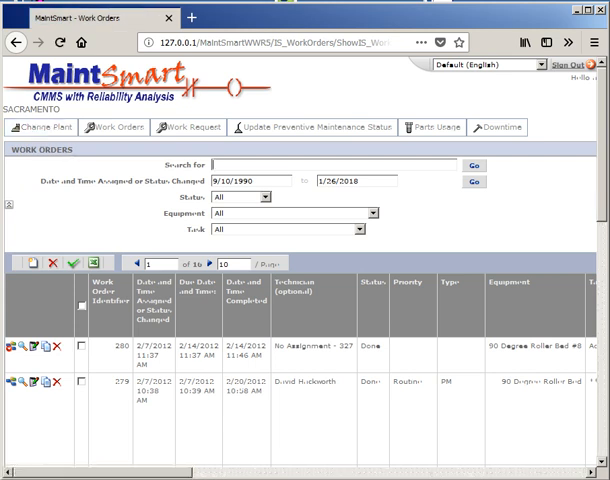
scroll(down, 3)
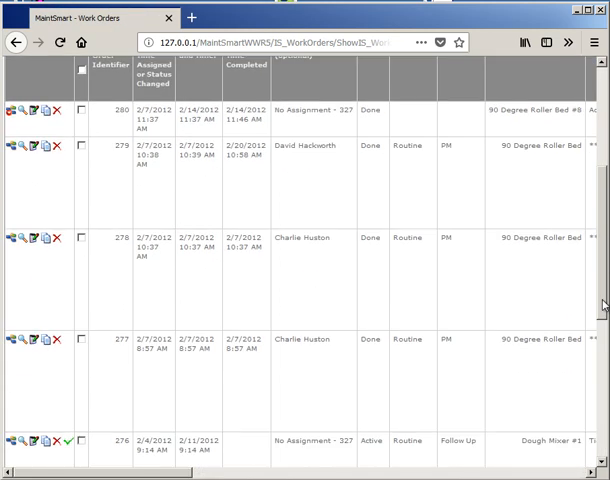
scroll(up, 3)
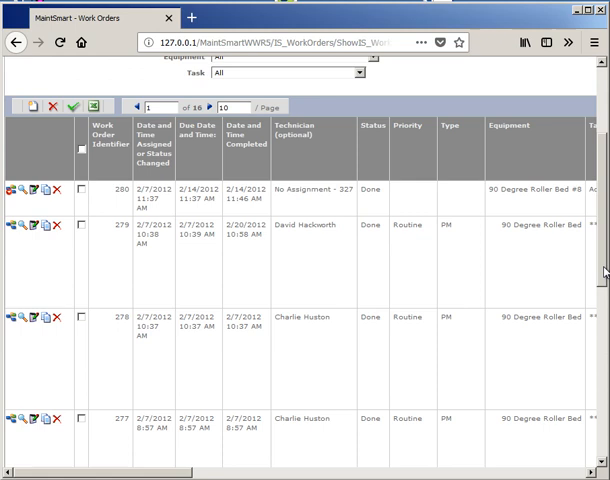
scroll(up, 3)
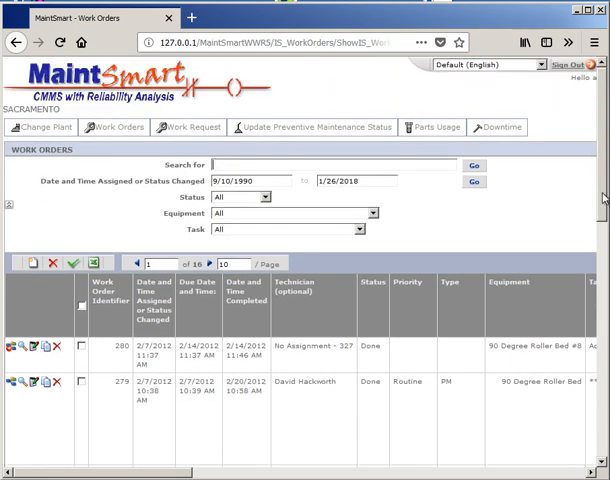
mouse_move(505, 233)
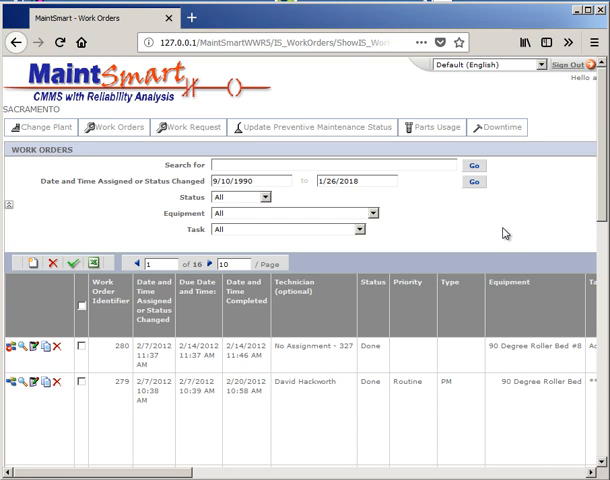
scroll(down, 3)
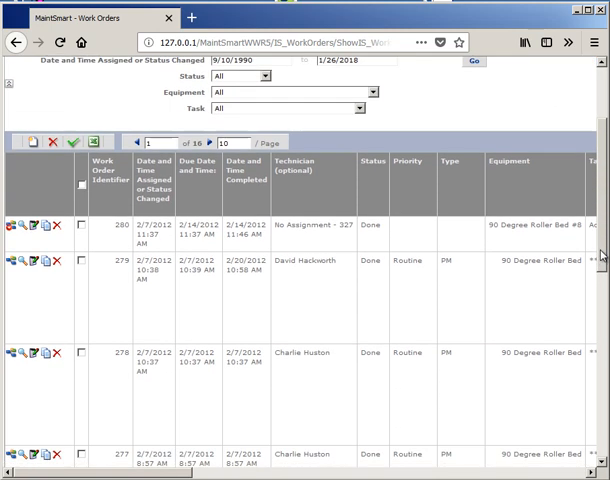
scroll(up, 3)
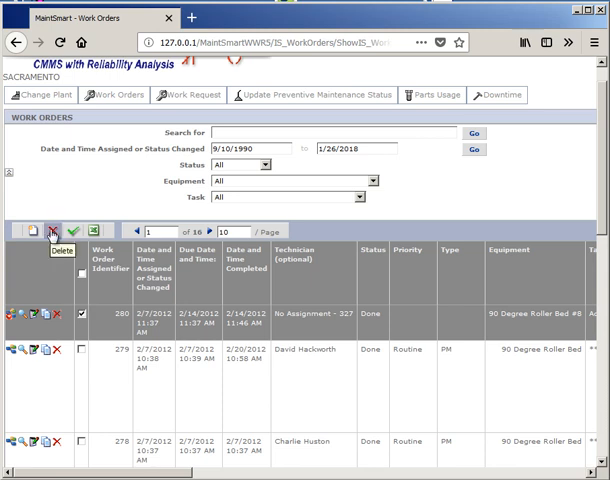
- Also tick work order 279, then delete both ticked orders and confirm
click(82, 356)
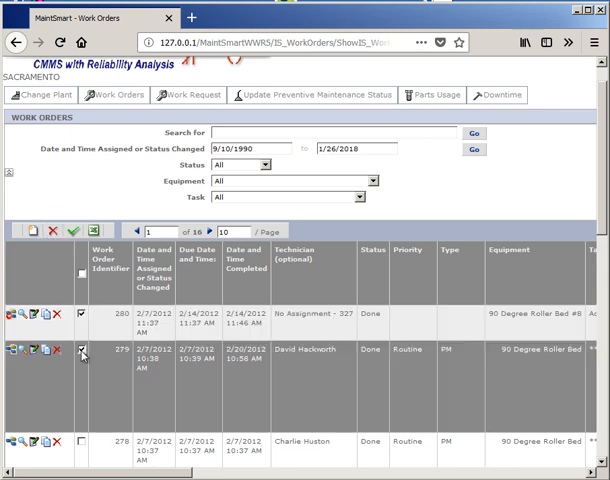
click(53, 235)
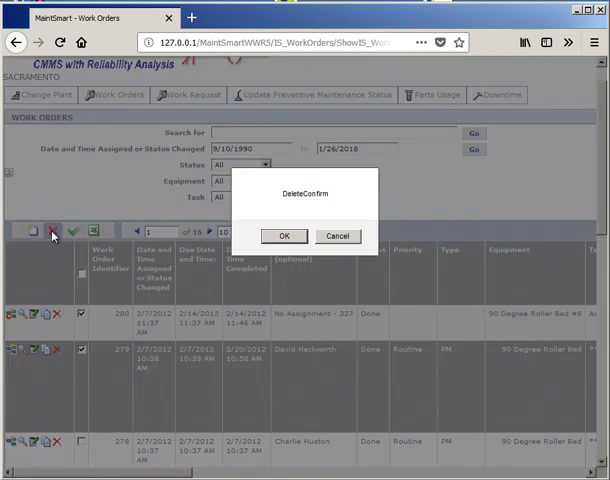
click(284, 235)
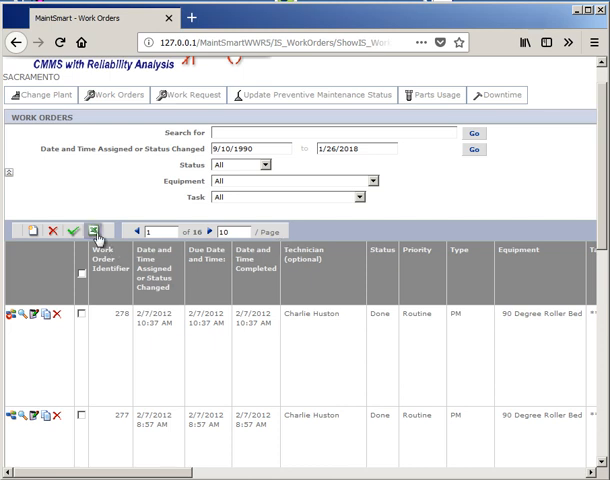
mouse_move(95, 233)
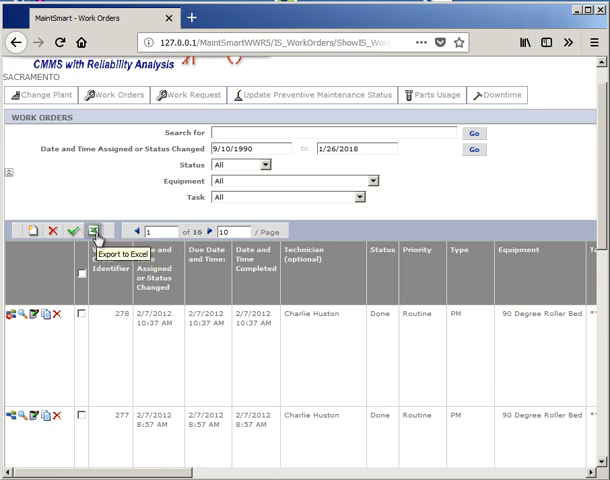
mouse_move(290, 278)
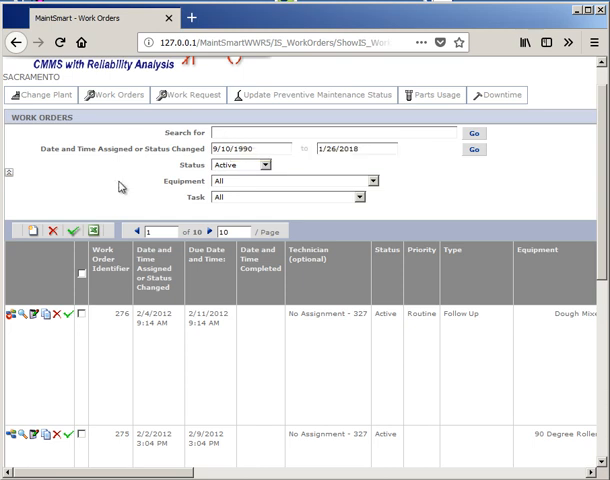
mouse_move(115, 113)
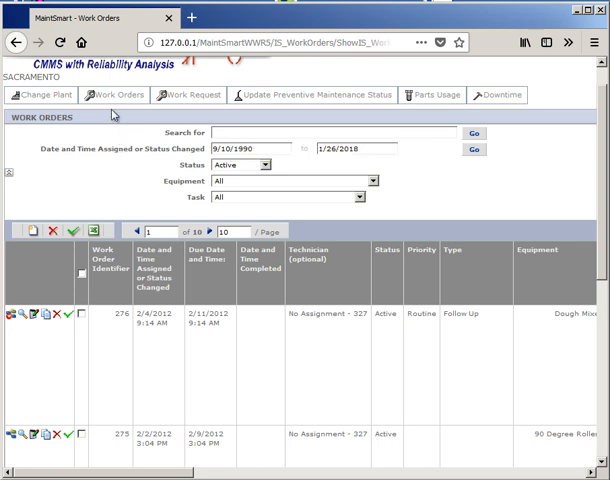
- Open the Work Orders menu on the Active-filtered list
click(113, 94)
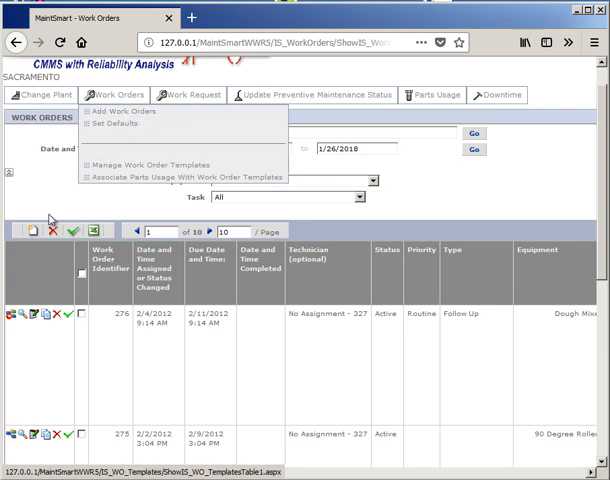
- Start a new work order, bringing up the Add Work Order form numbered 279
click(121, 111)
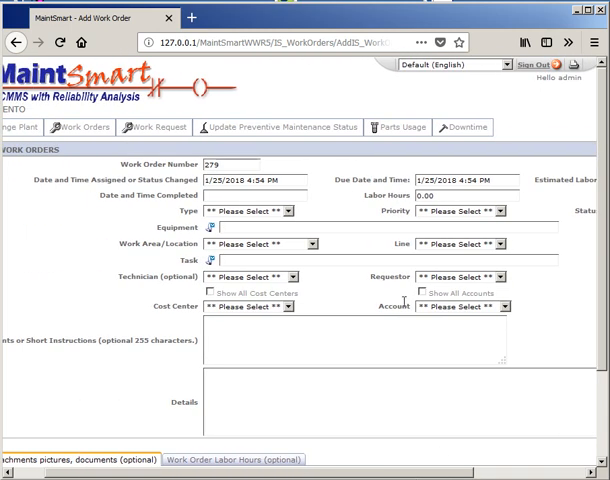
mouse_move(448, 358)
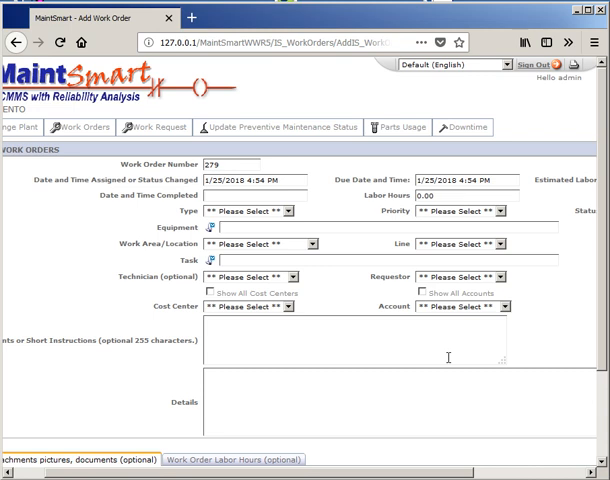
mouse_move(370, 241)
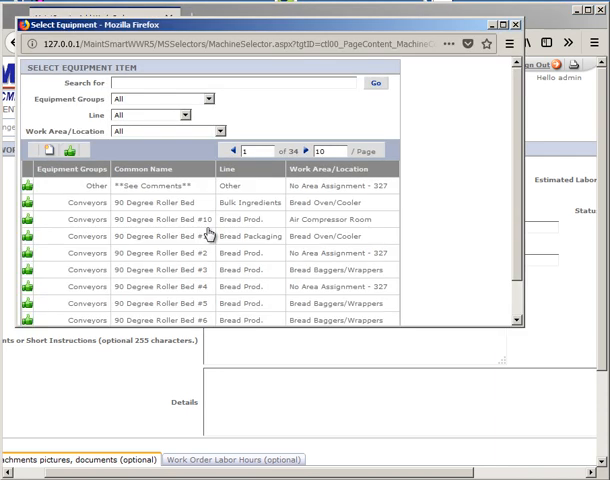
mouse_move(55, 227)
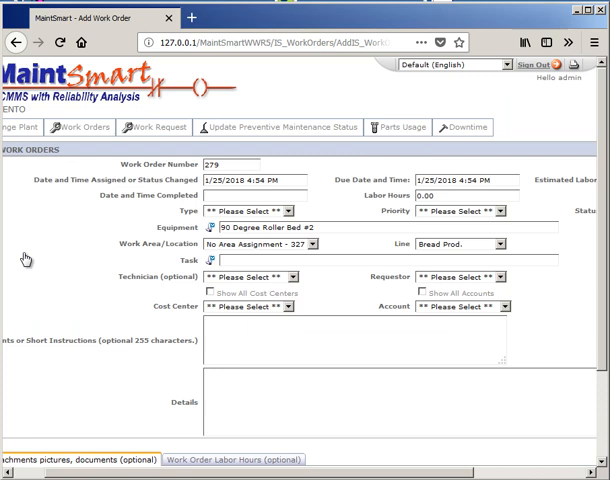
- Search the task list for 'oil' and choose Clean Oil Tank as the task
click(206, 261)
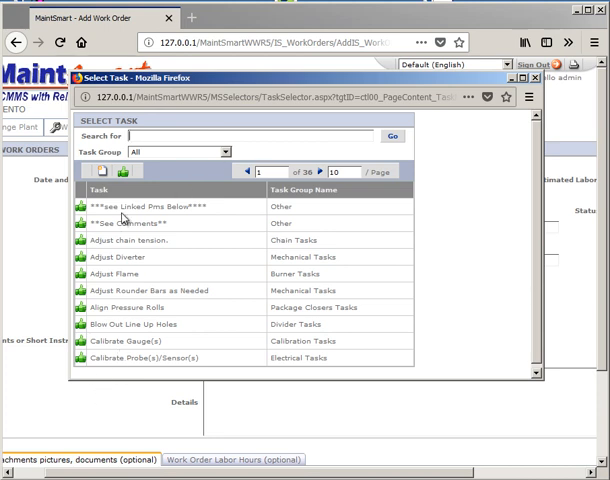
mouse_move(190, 275)
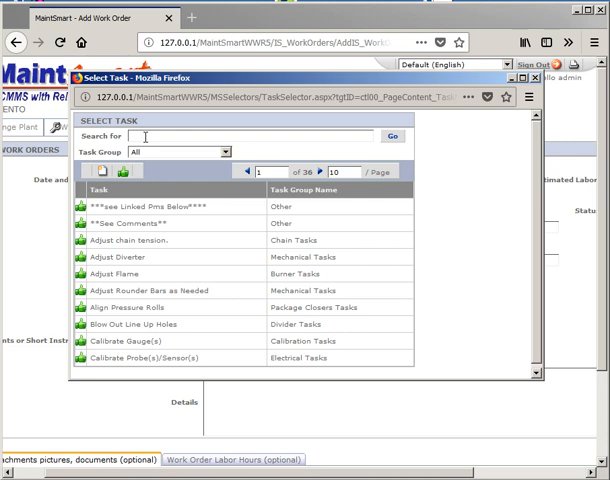
text(oil)
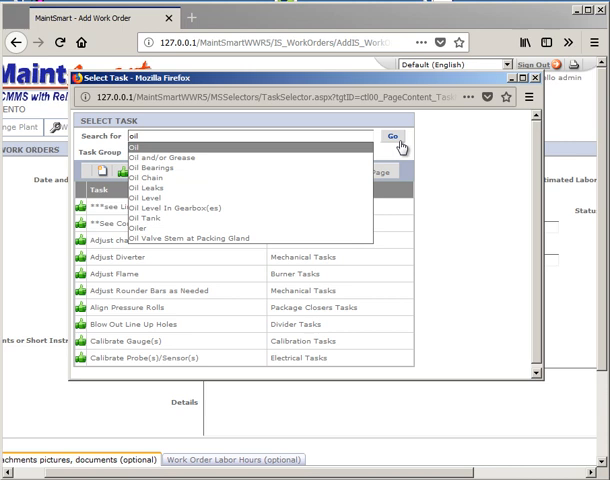
click(393, 137)
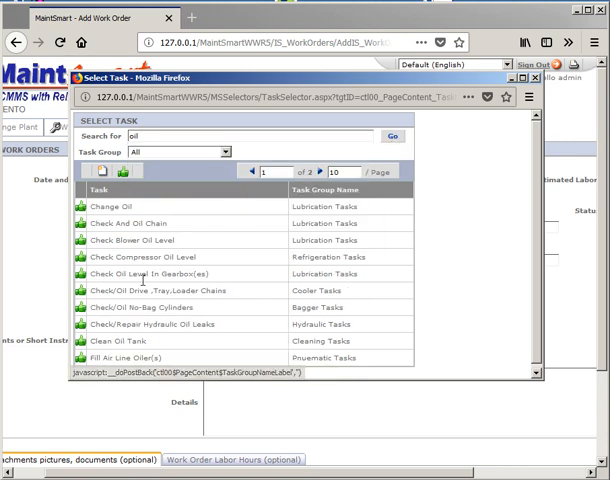
click(135, 340)
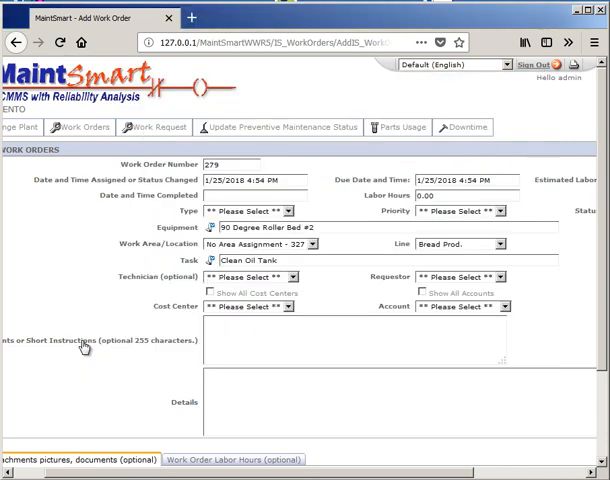
mouse_move(184, 230)
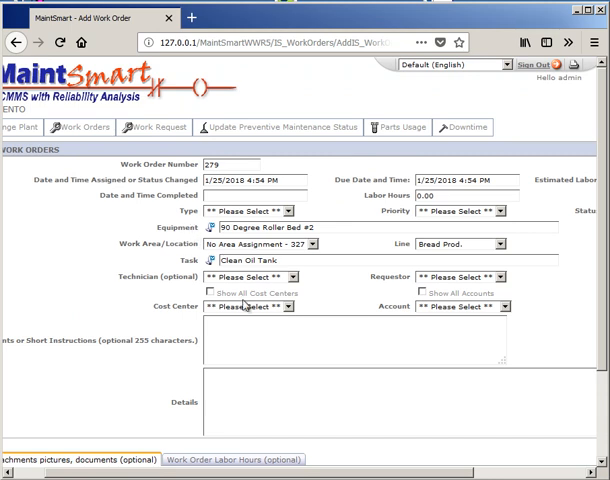
click(300, 277)
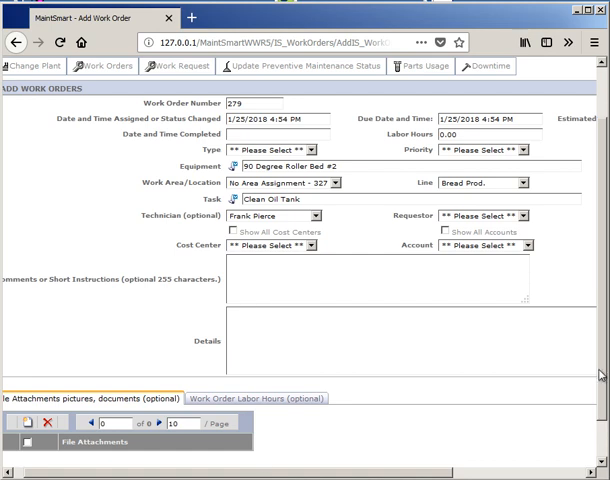
scroll(down, 3)
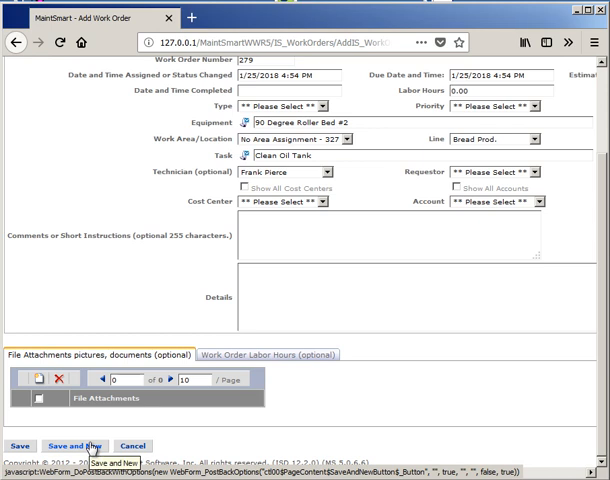
scroll(up, 3)
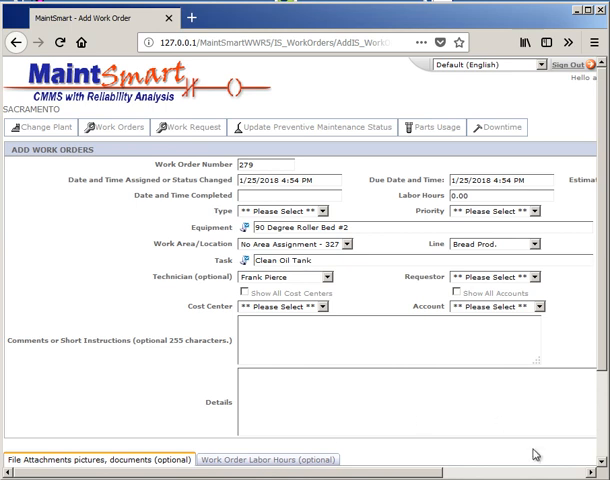
click(95, 459)
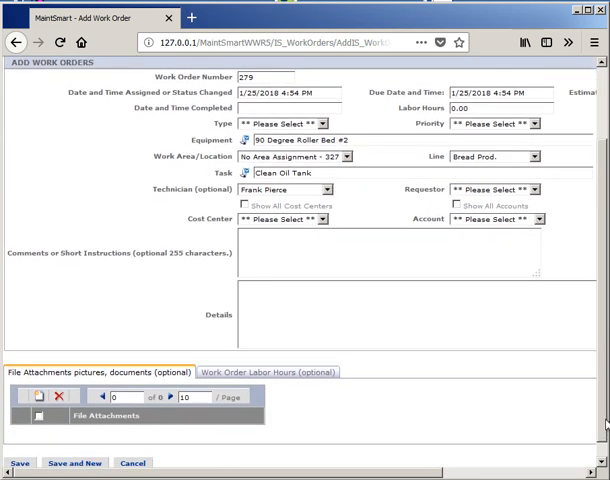
scroll(down, 3)
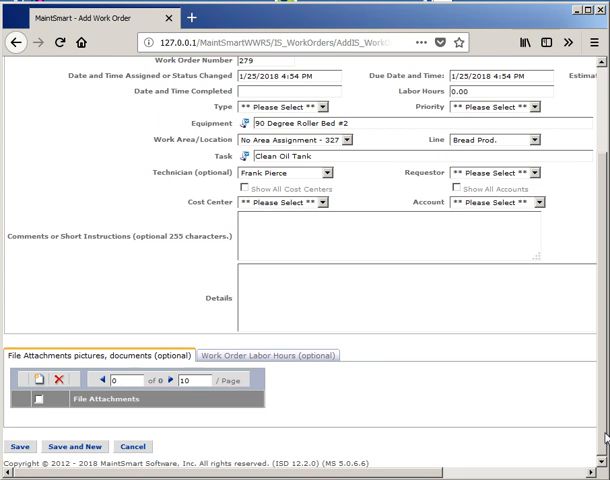
click(20, 446)
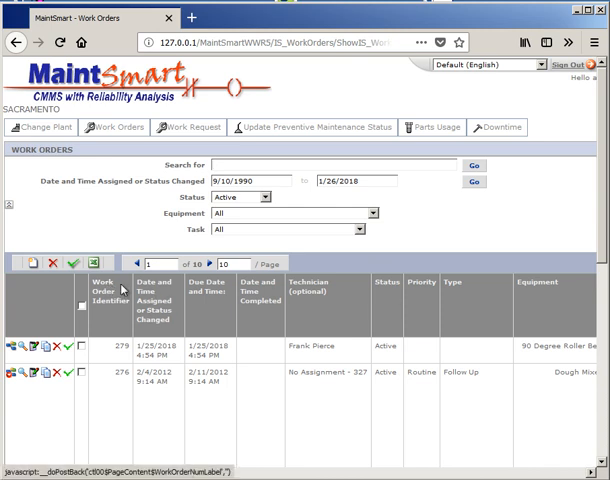
mouse_move(100, 300)
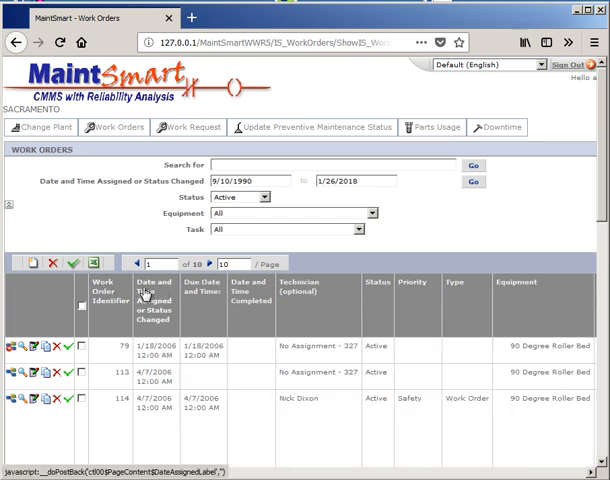
- Sort the Active work orders by the Date and Time Assigned column
click(155, 296)
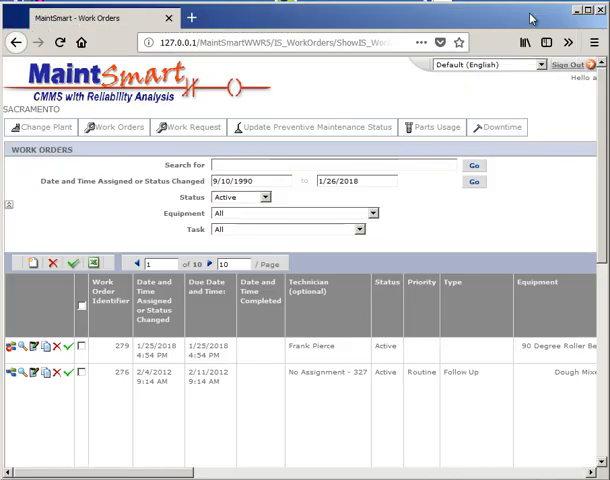
- Browse the Numbering, Parts Usage and Equipment Drop-Down defaults, then cancel without saving
click(114, 127)
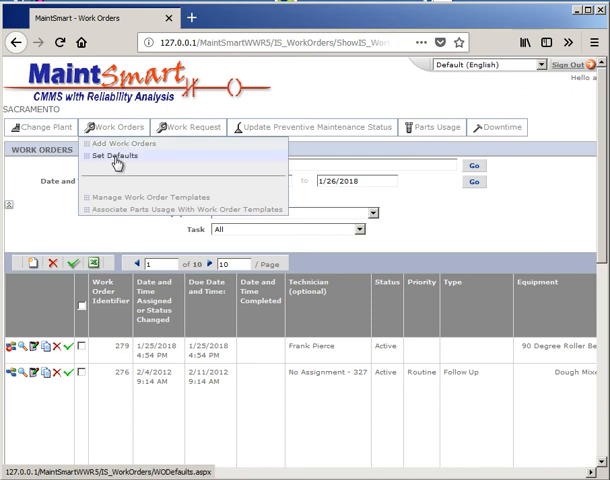
click(113, 156)
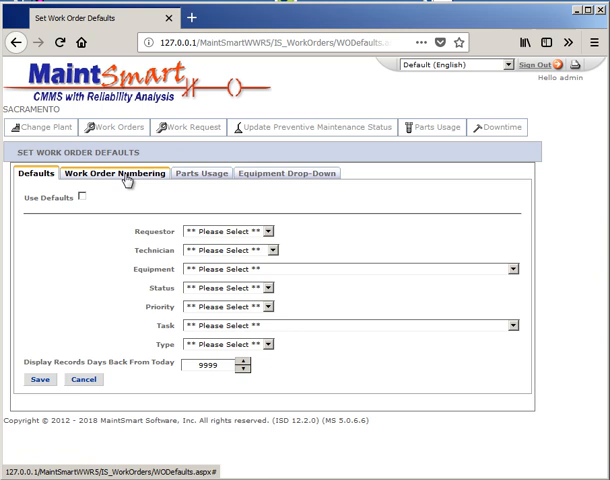
click(114, 173)
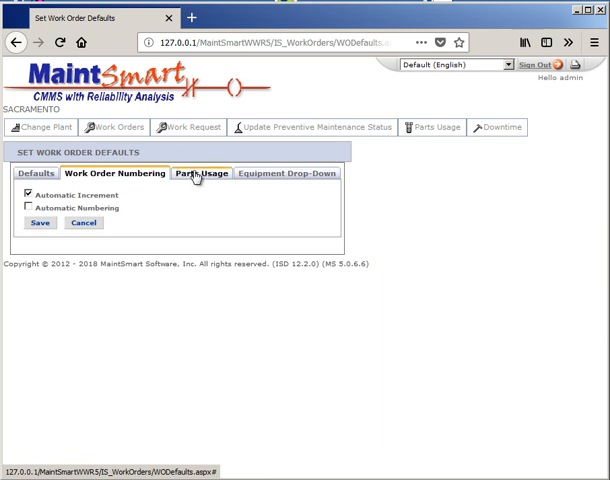
click(200, 173)
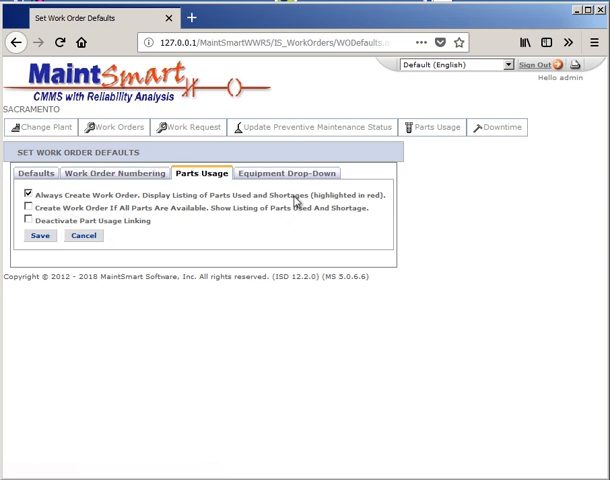
click(286, 173)
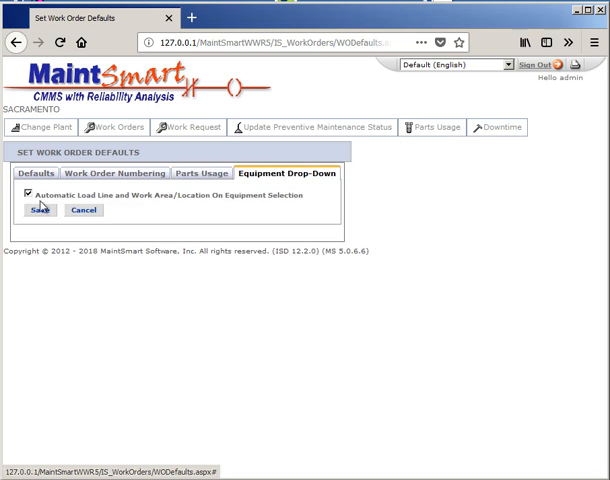
mouse_move(181, 198)
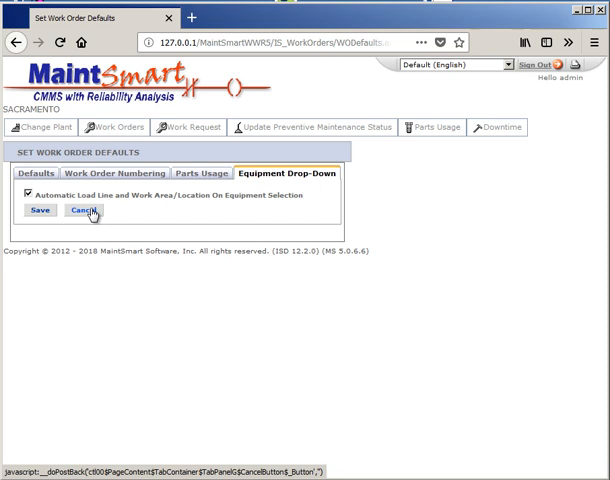
click(86, 210)
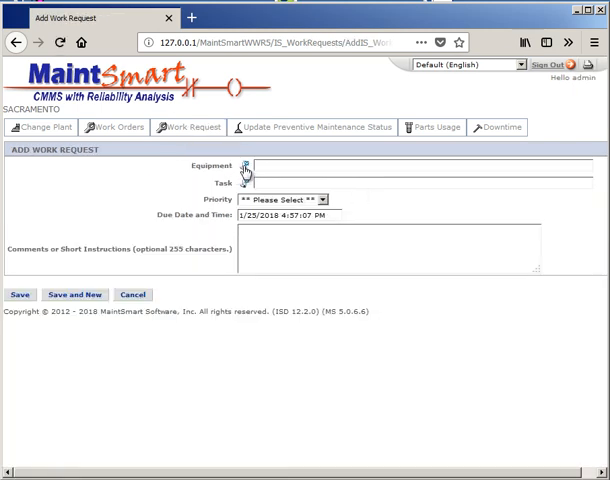
- Save work request 280 'Align Pressure Rolls', then go to the preventive maintenance status page
click(246, 166)
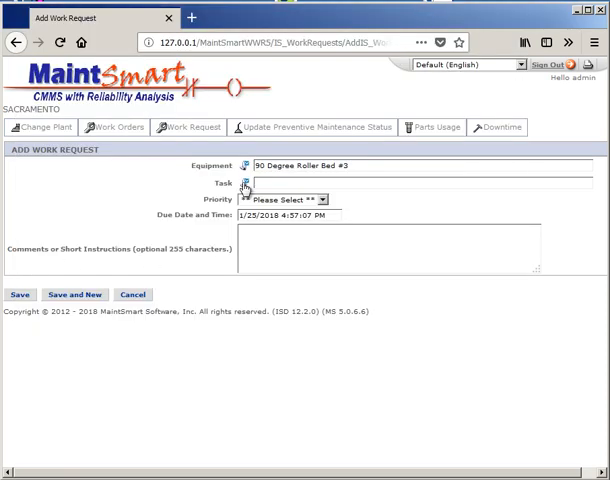
text(Align Pressure Rolls)
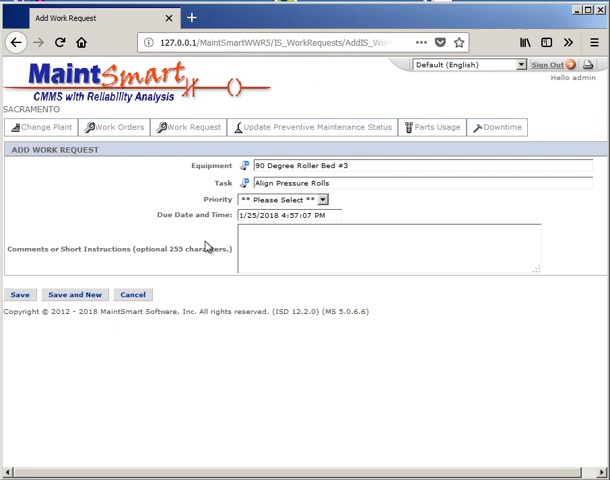
mouse_move(330, 210)
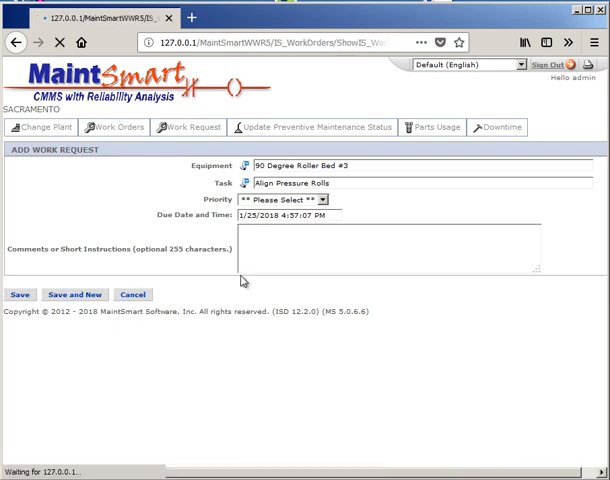
click(14, 294)
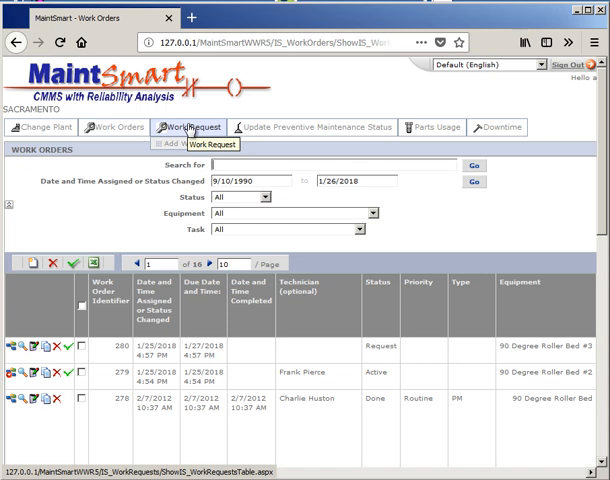
click(189, 127)
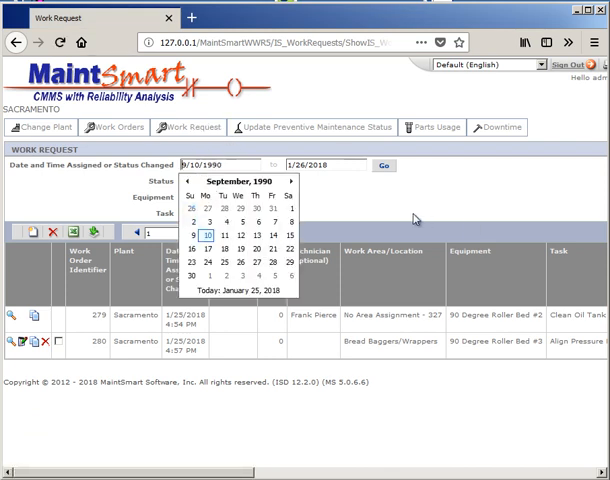
mouse_move(344, 174)
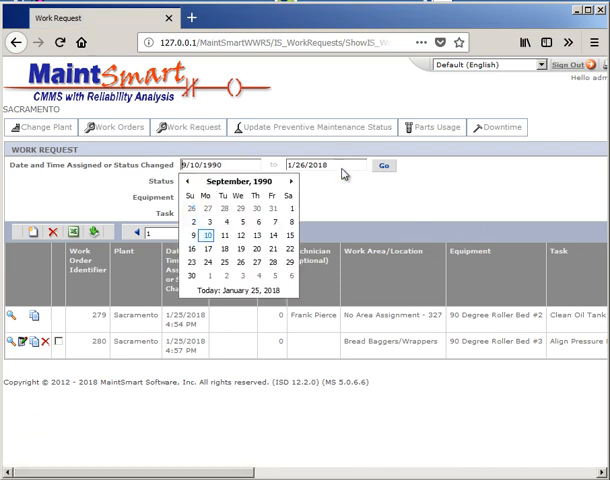
click(313, 127)
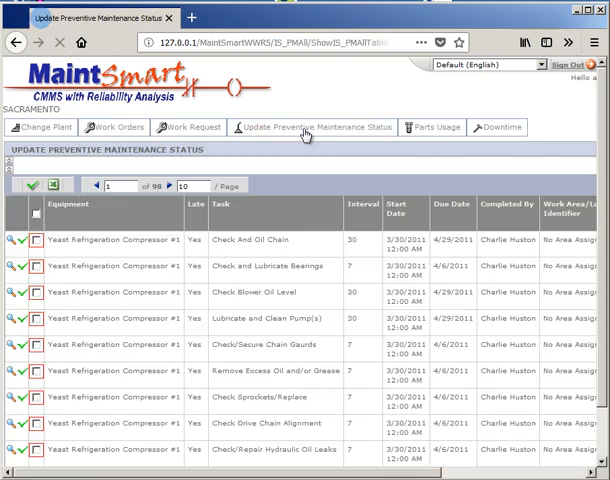
- Tick the Check Blower Oil Level and Adjust Rounder Bars rows for 90 Degree Roller Bed
click(311, 127)
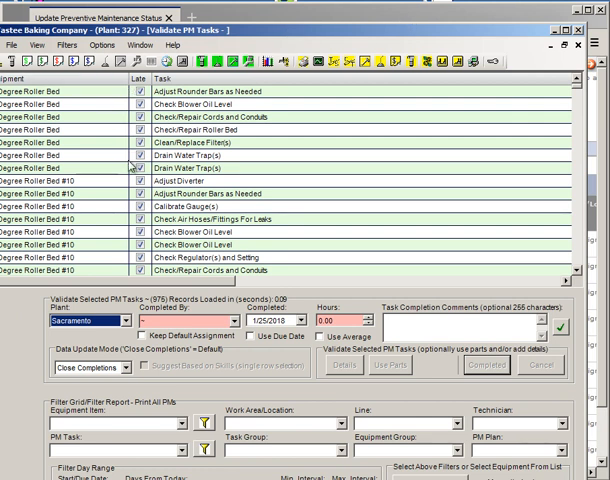
click(313, 127)
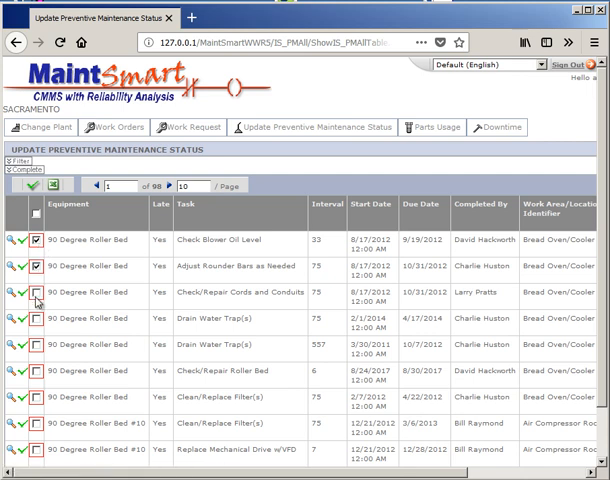
- Tick Check/Repair Cords and Conduits, toggle the Filter panel, and expand the Complete panel
click(37, 345)
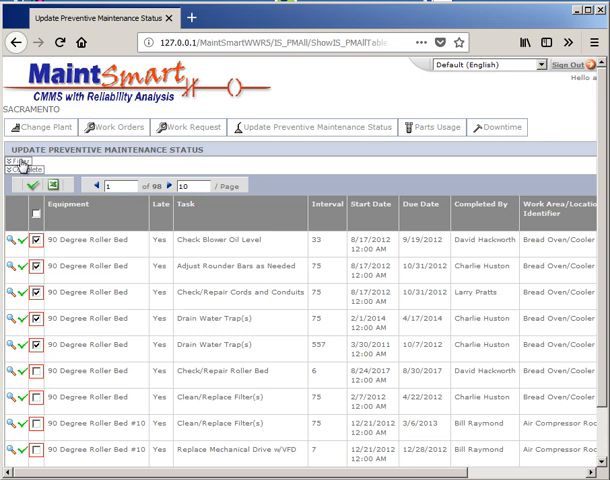
click(18, 162)
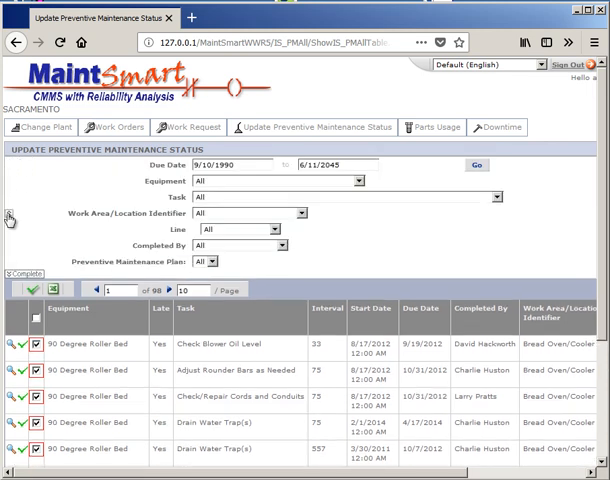
mouse_move(210, 277)
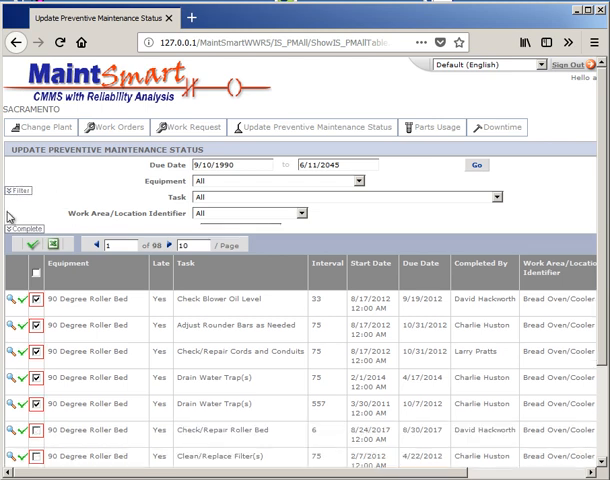
click(20, 226)
text(1)
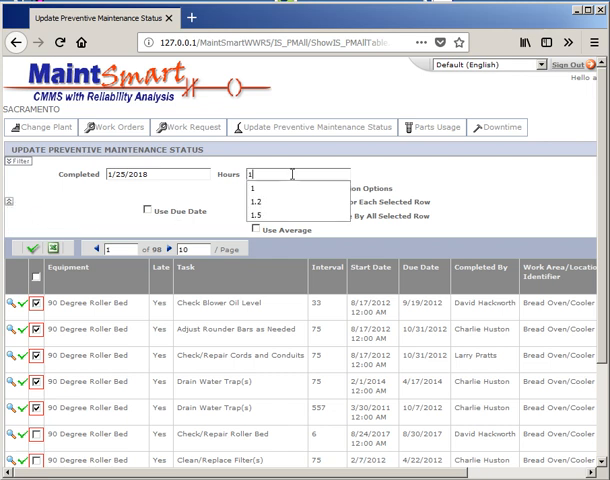
- Enter 1.50 hours and completion date 1/24/2018, then validate the marked tasks
click(263, 215)
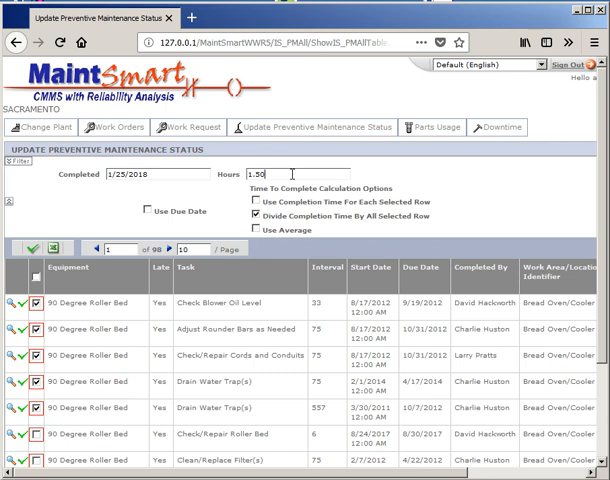
click(147, 210)
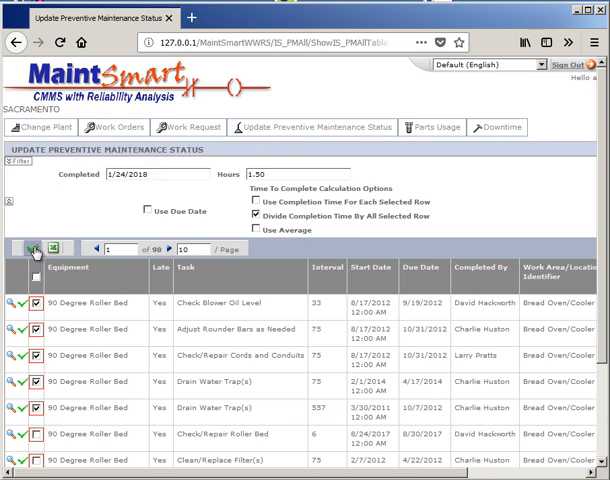
click(35, 248)
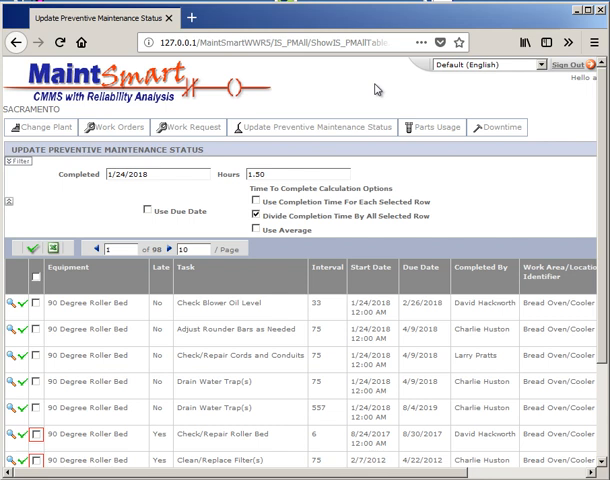
- Review the updated roller bed rows and hover the Update Preventive Maintenance Status menu
click(313, 127)
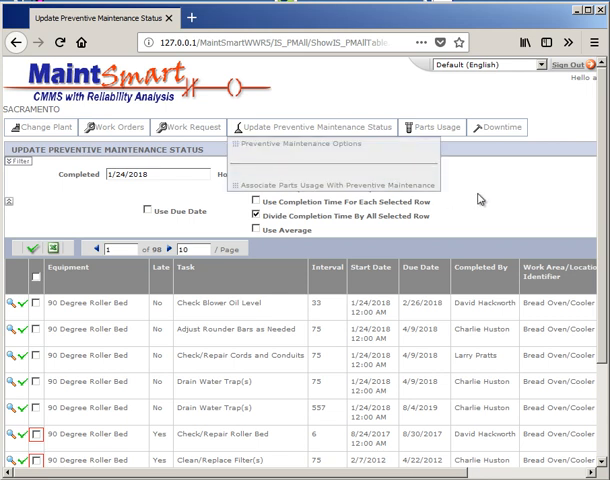
- Open downtime record 9321 from the Downtime list, then cancel without changes
click(495, 127)
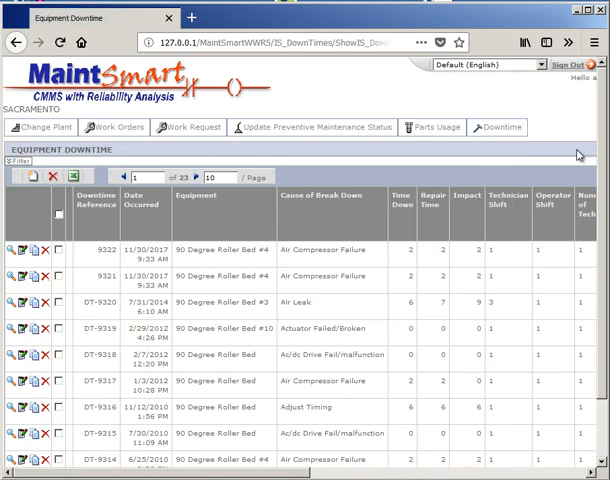
scroll(down, 3)
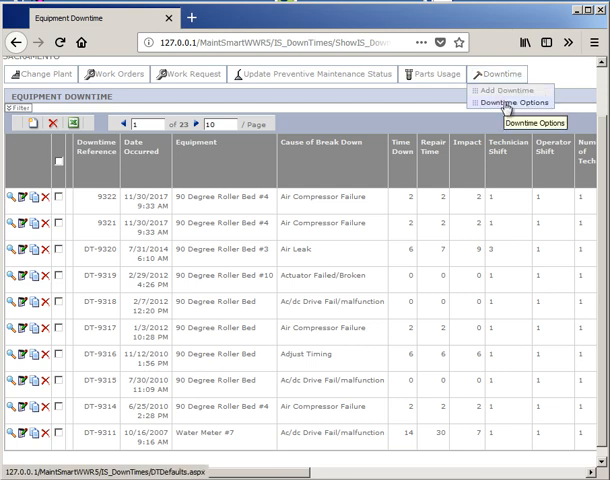
mouse_move(25, 152)
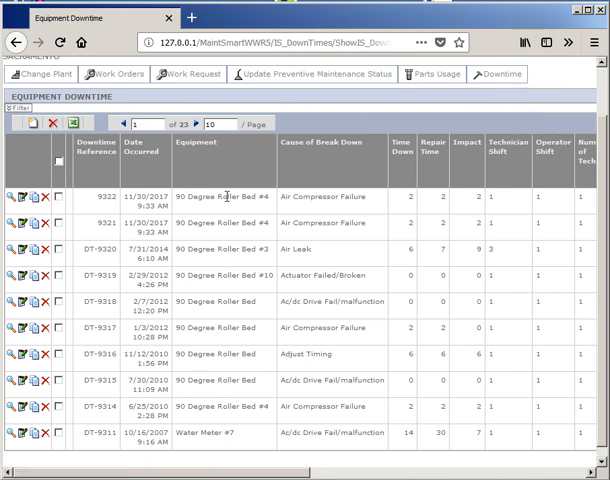
click(111, 73)
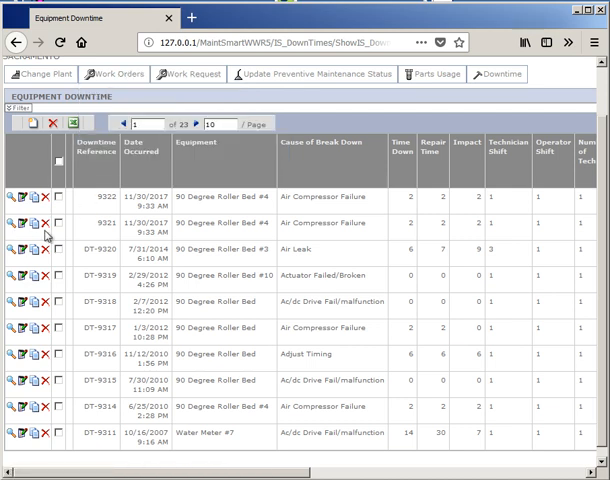
mouse_move(22, 228)
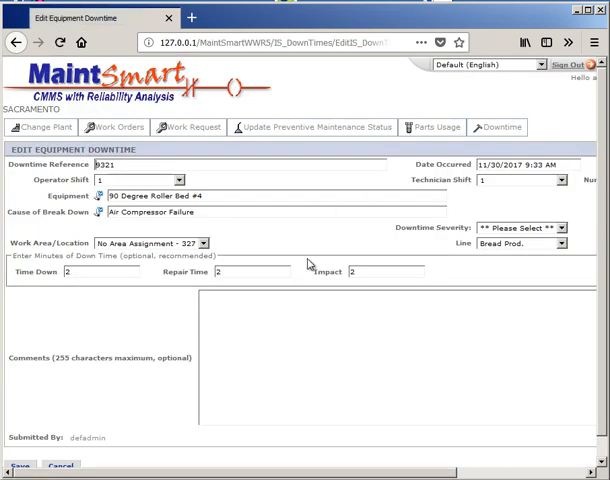
mouse_move(116, 409)
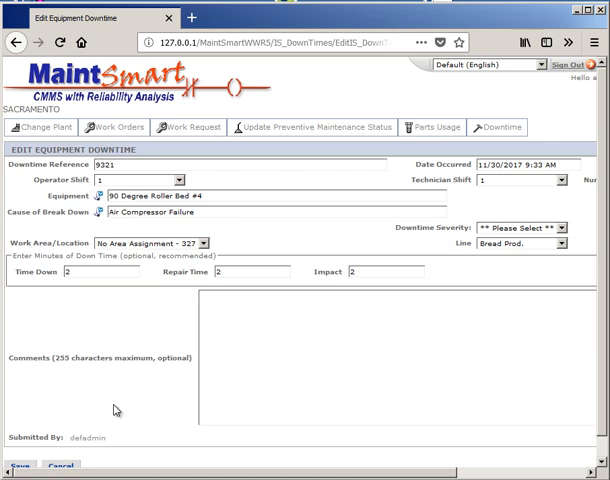
click(16, 464)
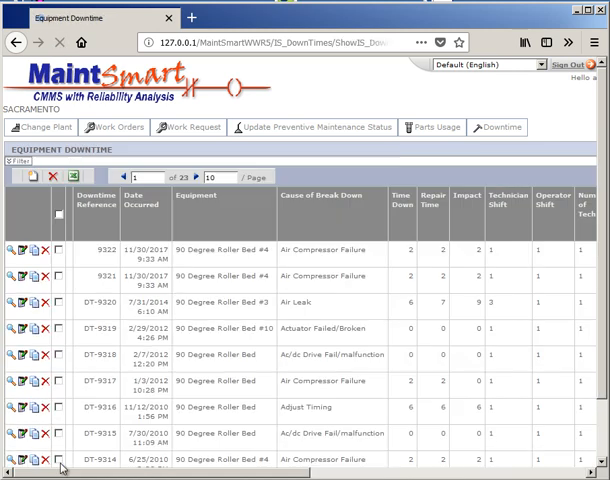
- Open work order 279 from the work orders list for editing
click(113, 127)
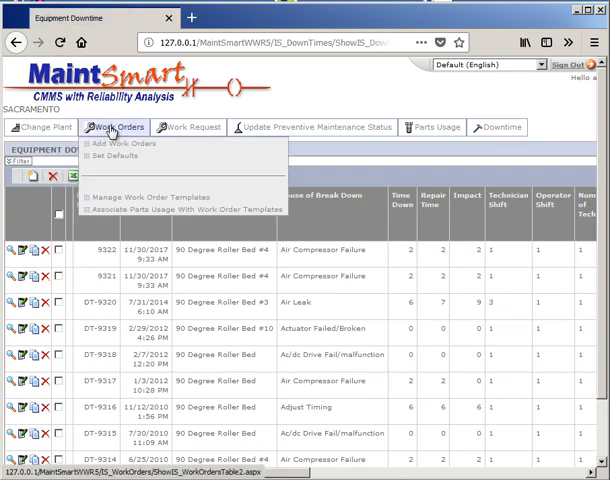
click(118, 127)
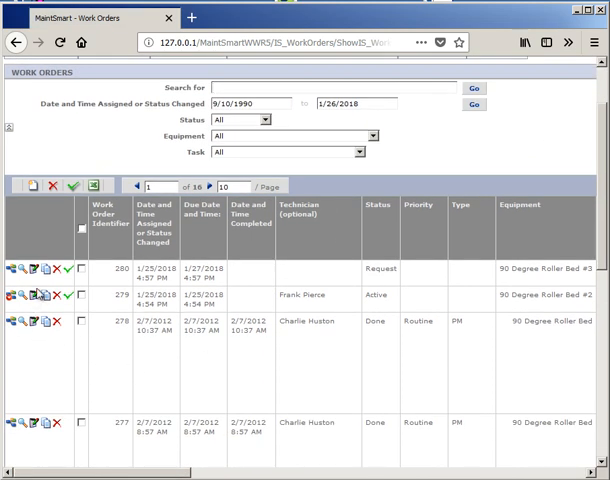
click(10, 281)
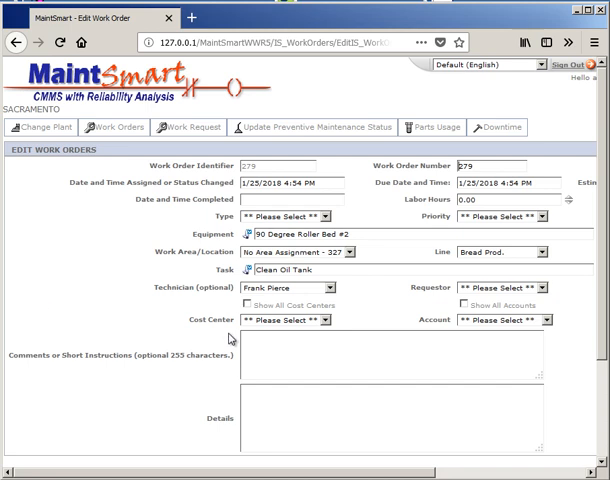
scroll(right, 3)
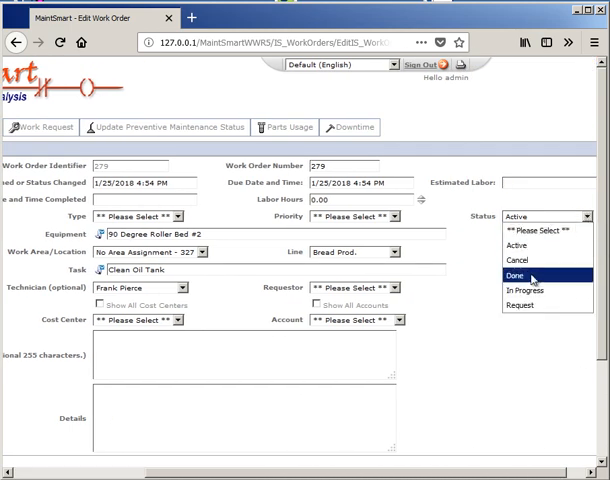
- Set work order 279 to Done with completion date January 25, 2018
click(519, 272)
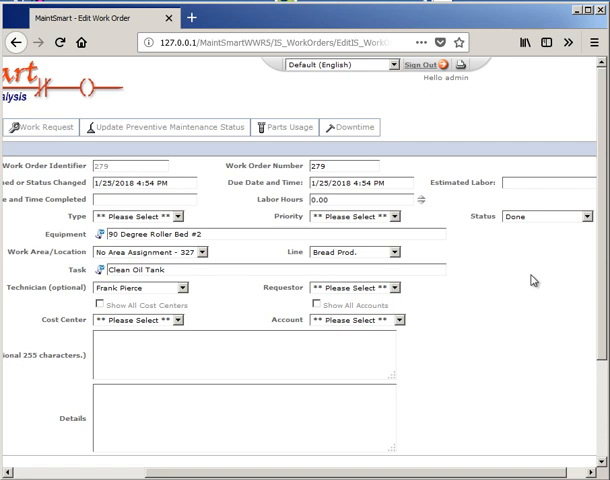
mouse_move(148, 231)
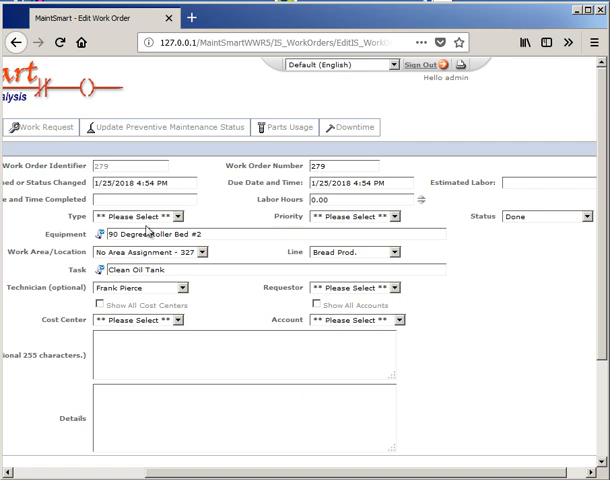
click(130, 184)
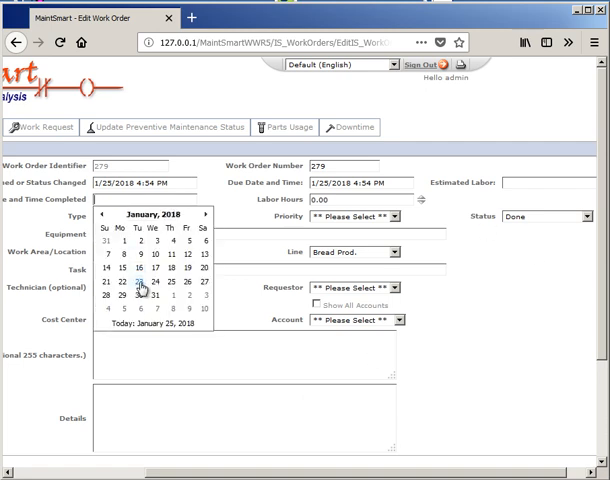
mouse_move(160, 289)
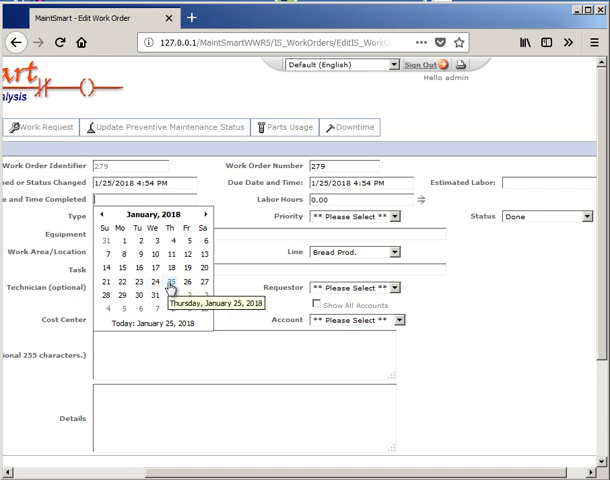
click(170, 294)
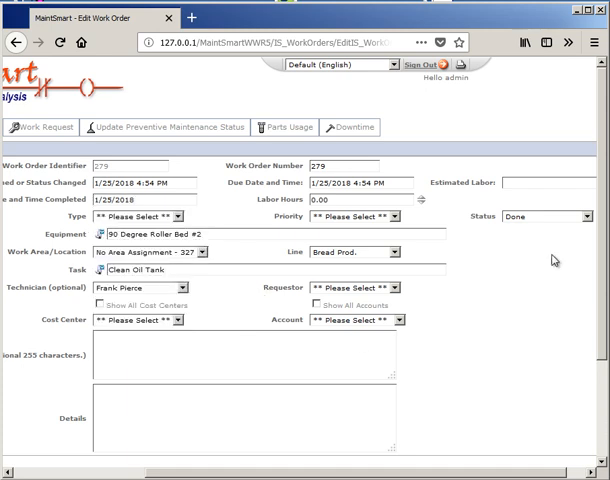
scroll(down, 3)
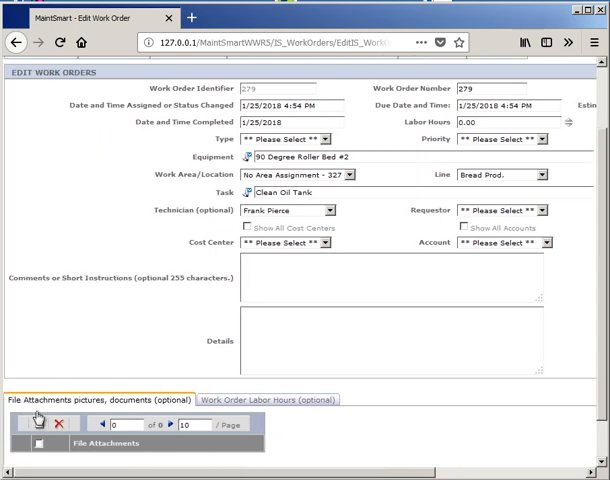
scroll(down, 3)
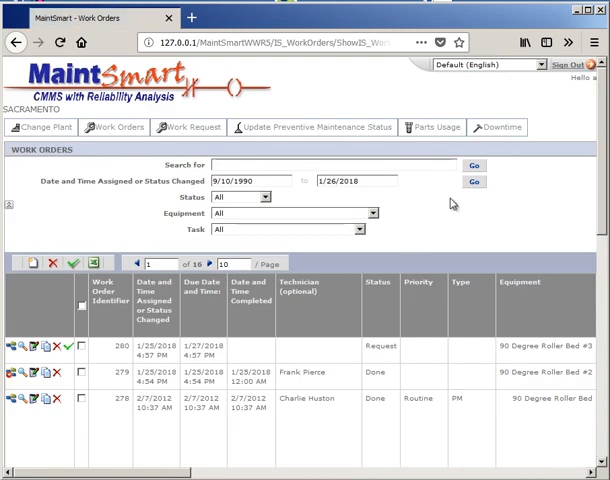
mouse_move(456, 141)
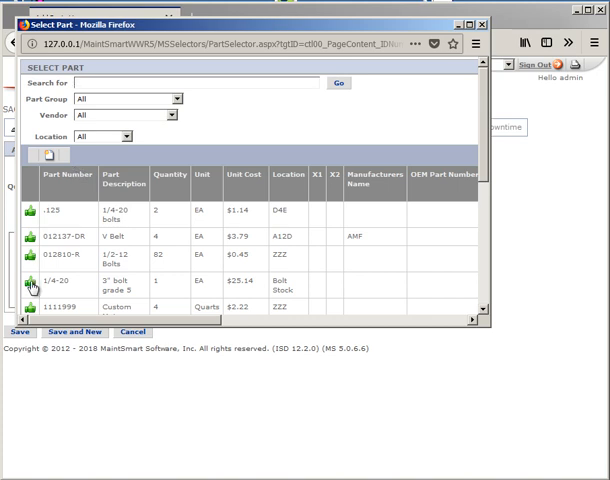
- Save parts usage: 3-inch grade 5 bolt, Bill Raymond, 1/22/2018, AnyTown Plant cost center
click(24, 283)
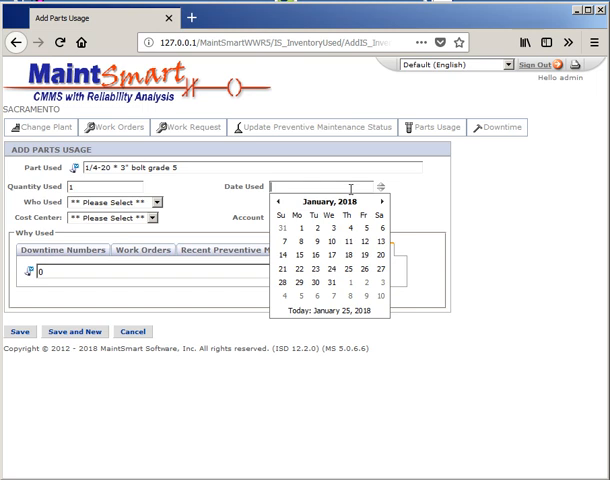
click(294, 269)
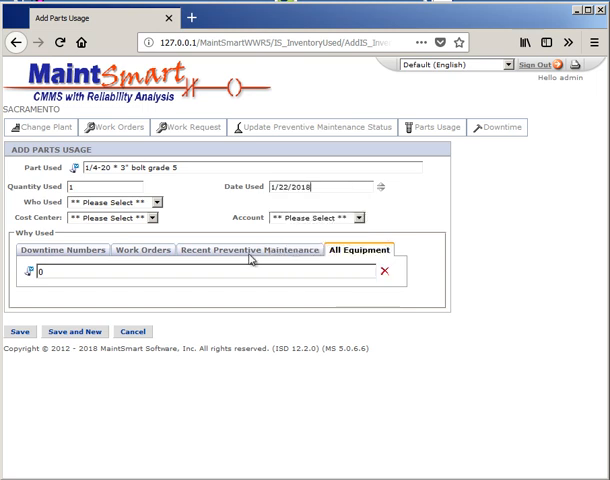
click(113, 202)
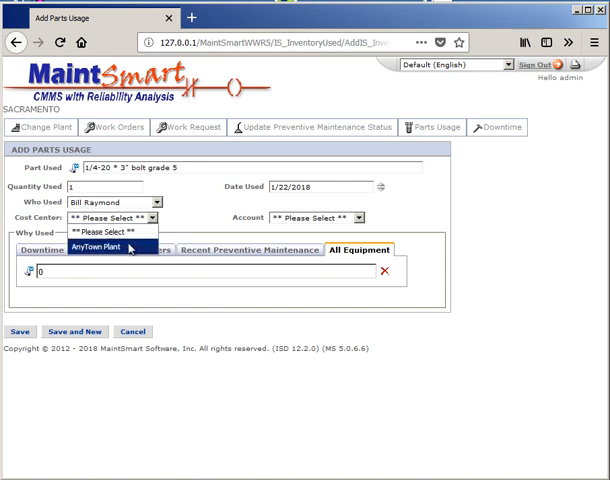
click(112, 243)
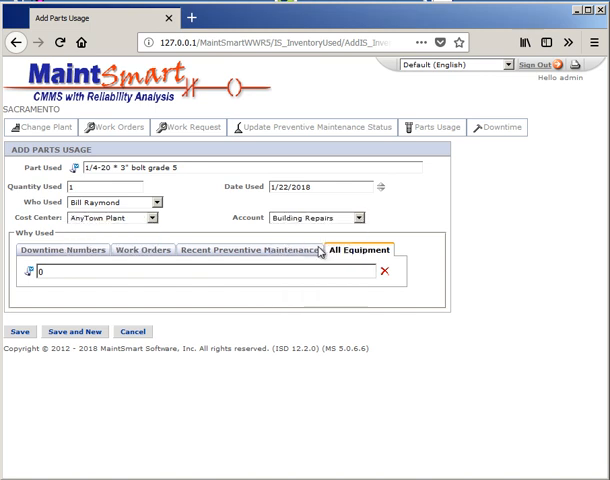
click(142, 250)
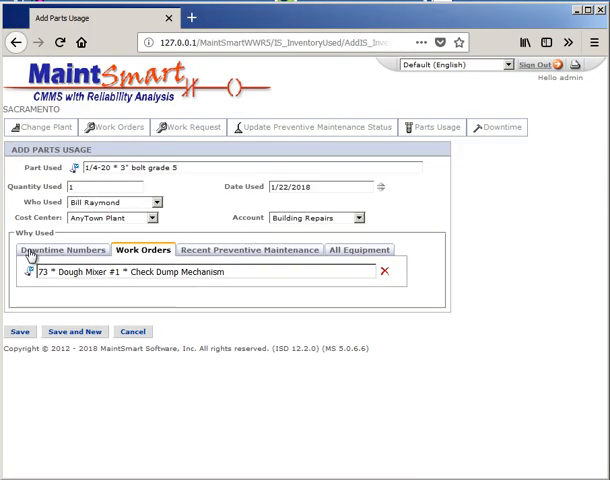
click(114, 127)
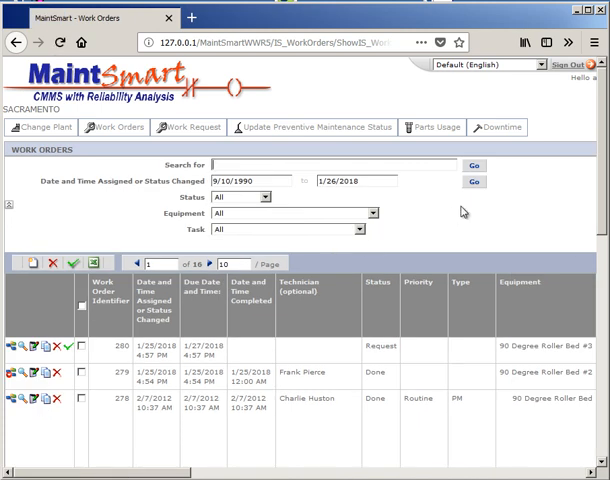
mouse_move(542, 200)
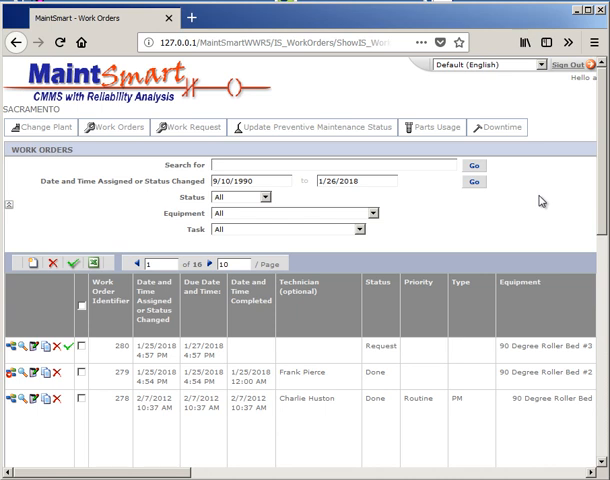
mouse_move(151, 232)
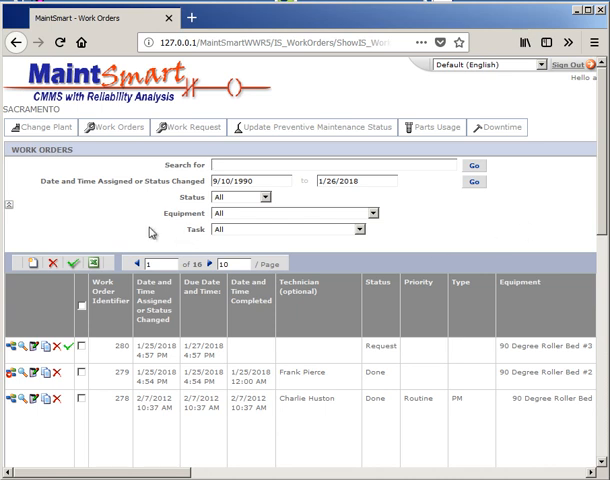
click(114, 127)
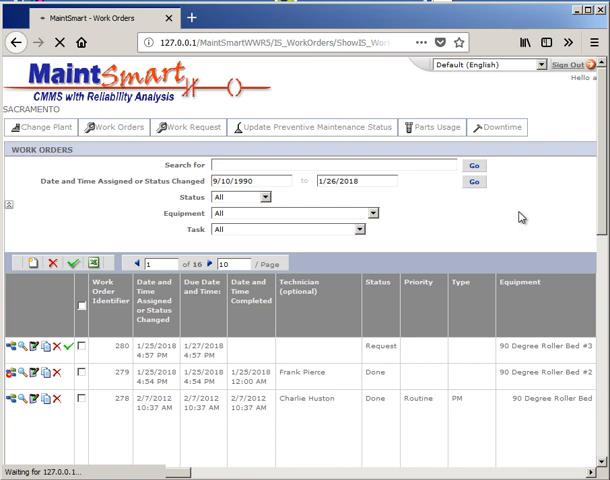
- Scroll the Manage Work Order Templates page down to Parts Usage and back up
scroll(down, 3)
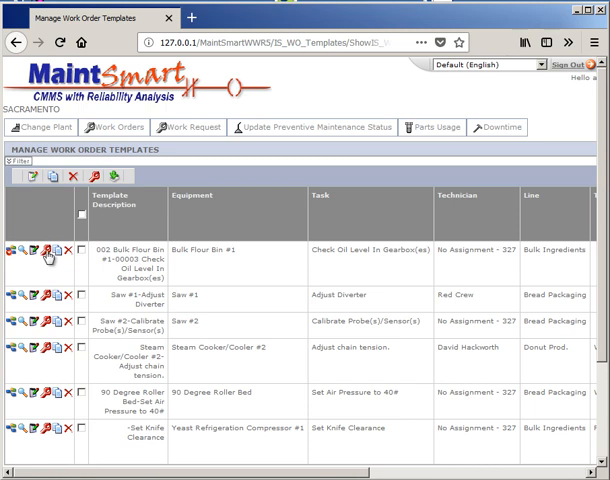
mouse_move(48, 256)
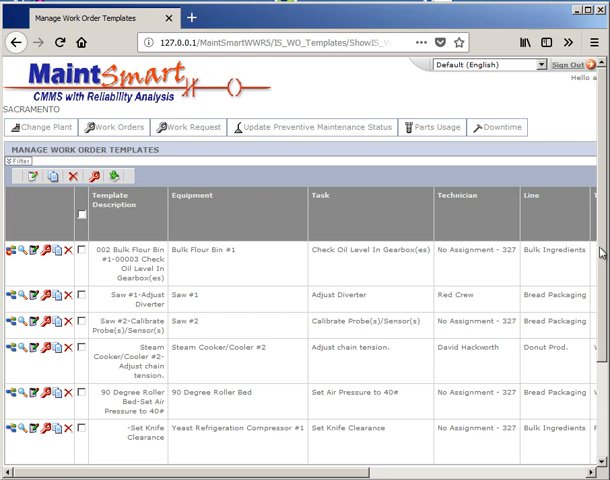
scroll(down, 3)
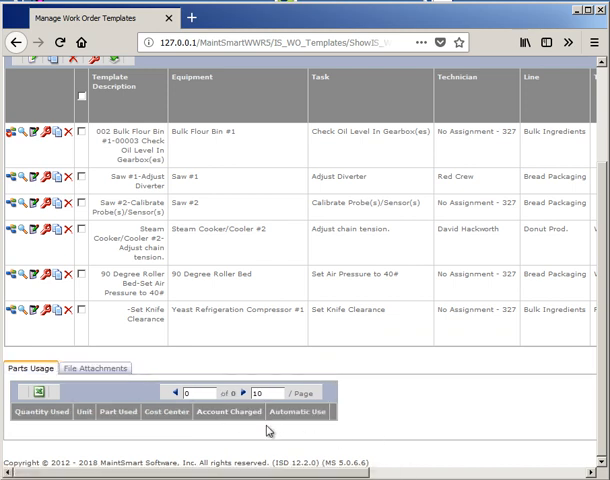
scroll(up, 3)
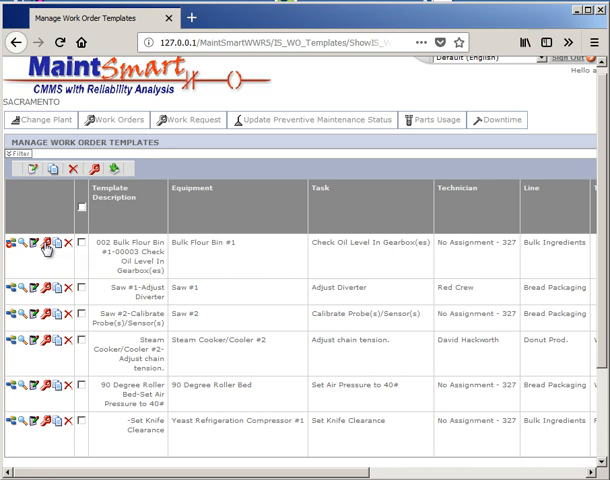
mouse_move(210, 256)
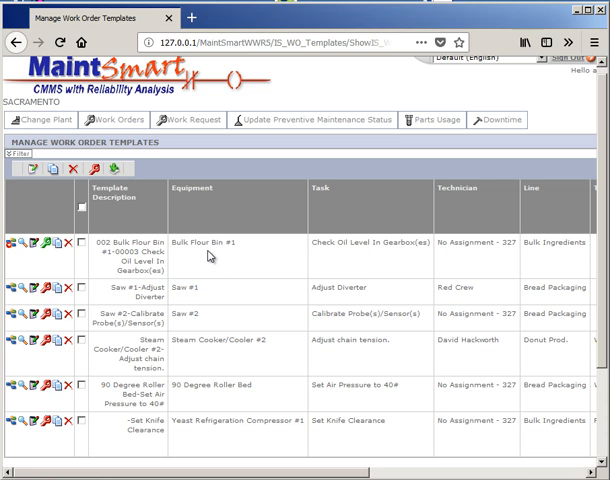
- Generate a work order from the Bulk Flour Bin #1 template and review order 281
click(120, 123)
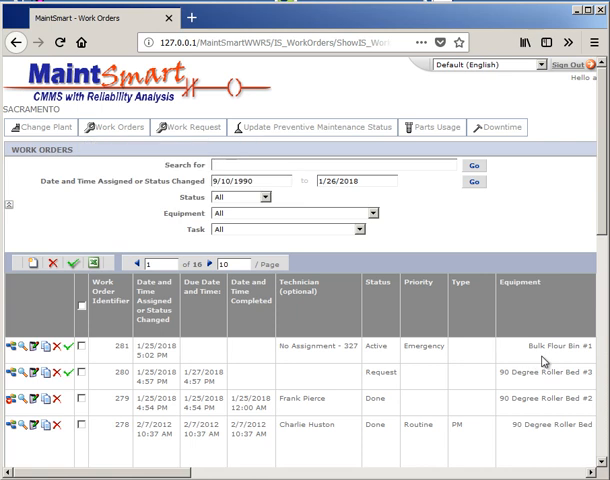
scroll(right, 3)
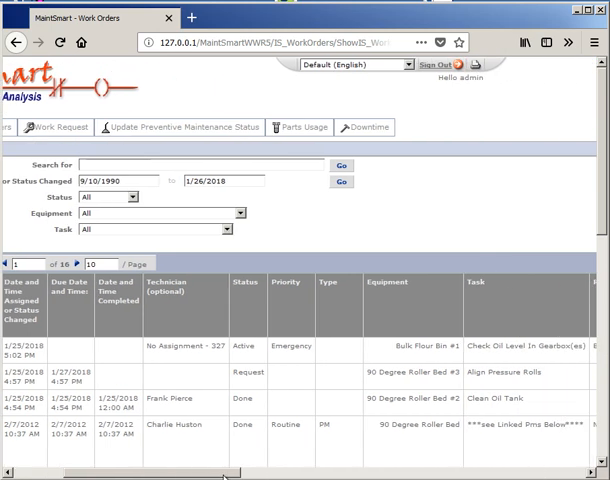
scroll(right, 3)
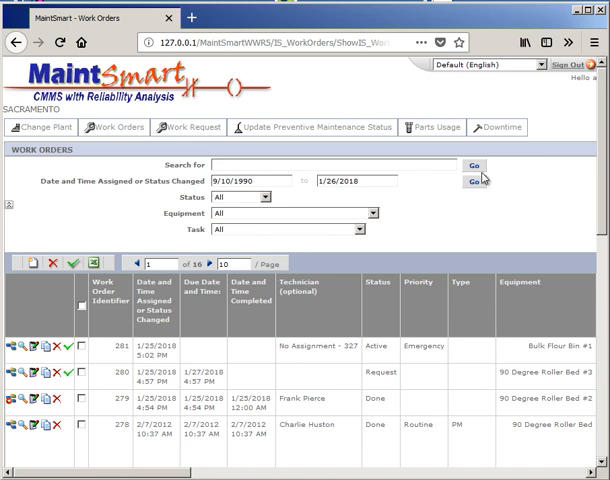
mouse_move(535, 206)
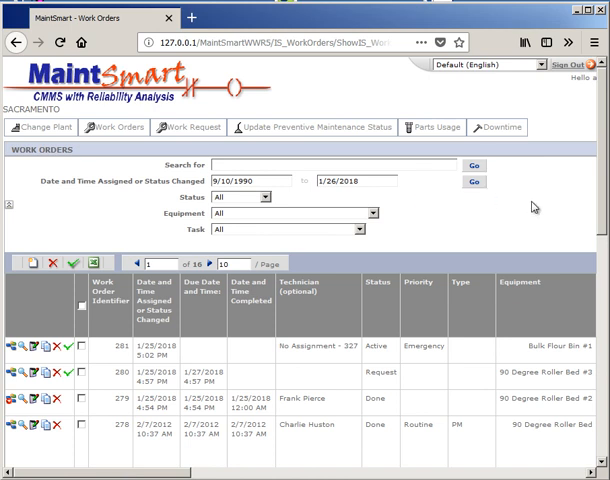